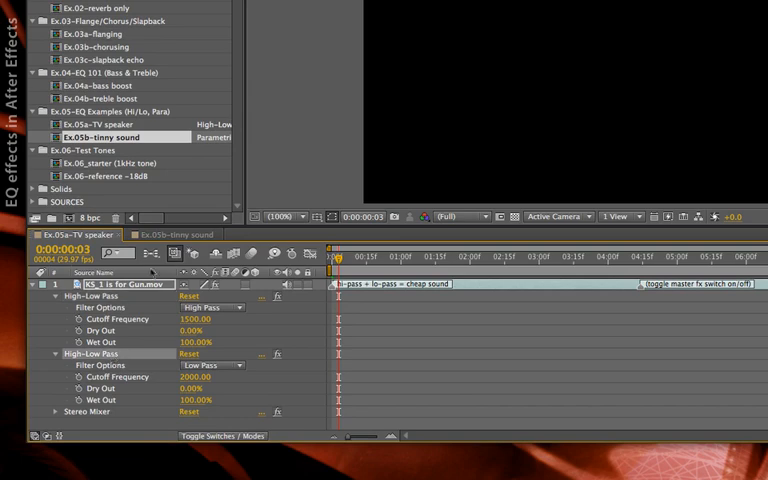
# Step: Flip between the Ex.05a-TV speaker and Ex.05b-tinny sound compositions, landing on the tinny-sound Parametric EQ
pyautogui.click(176, 234)
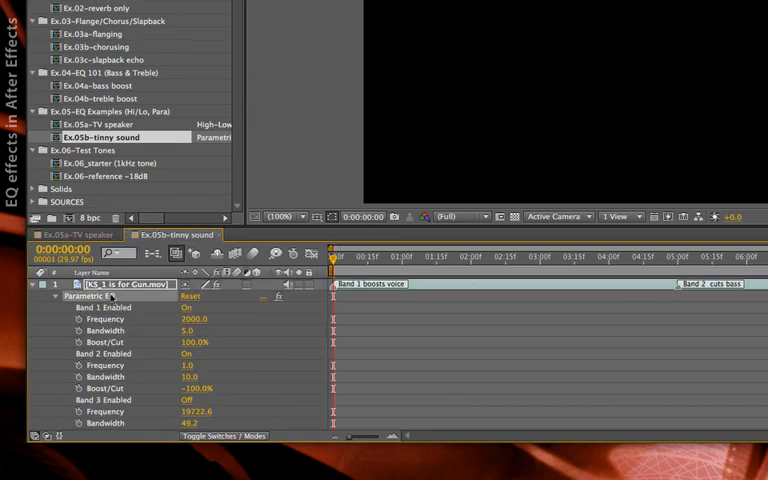
pyautogui.click(65, 234)
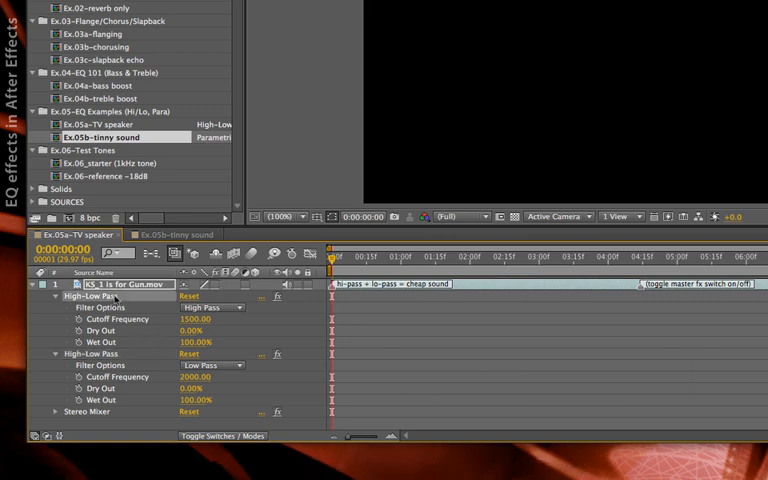
pyautogui.moveTo(225, 294)
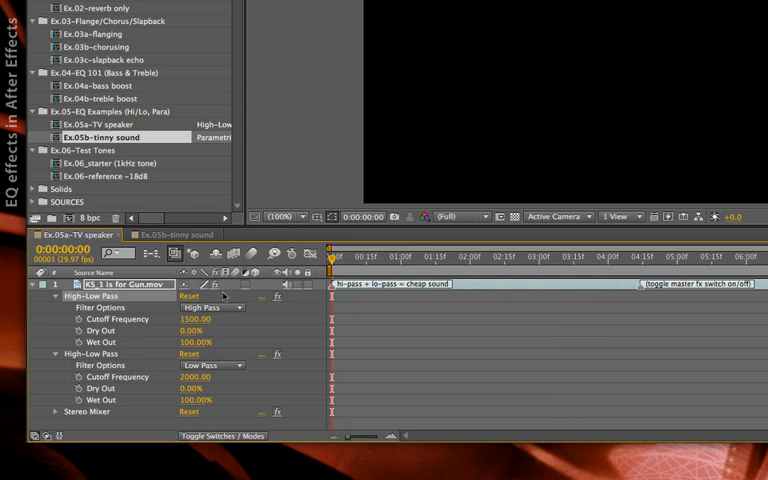
pyautogui.click(170, 234)
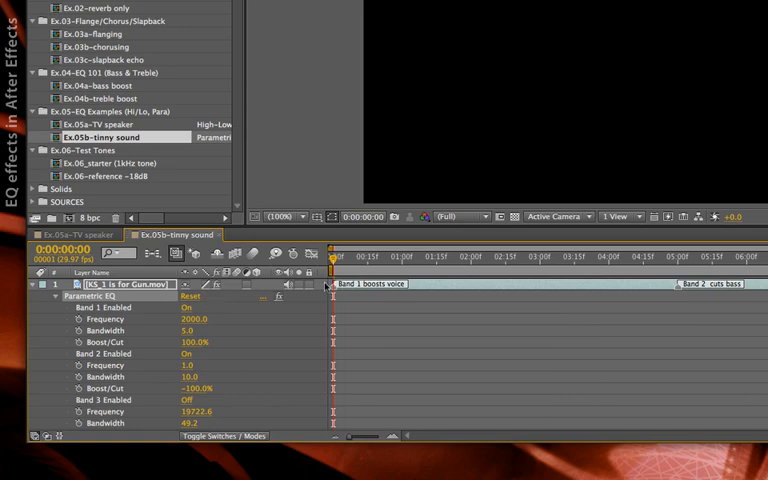
pyautogui.moveTo(672, 301)
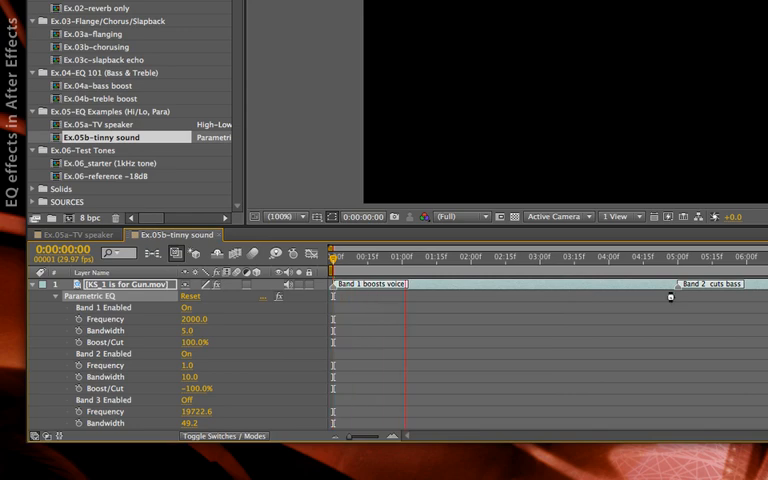
pyautogui.click(550, 267)
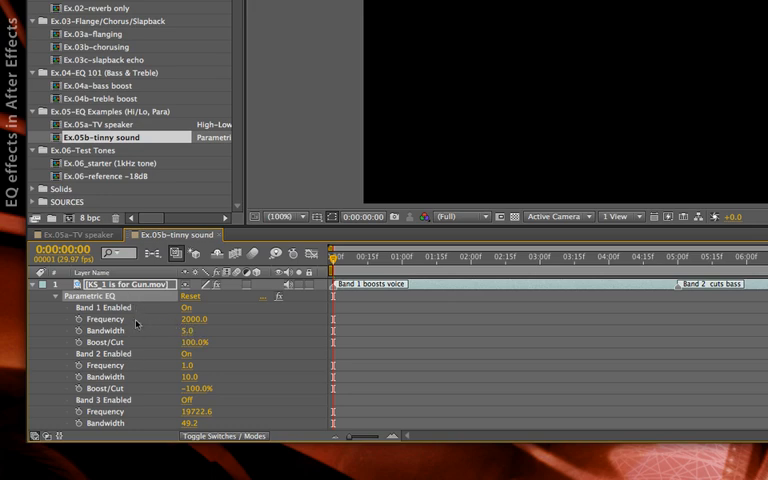
pyautogui.moveTo(145, 399)
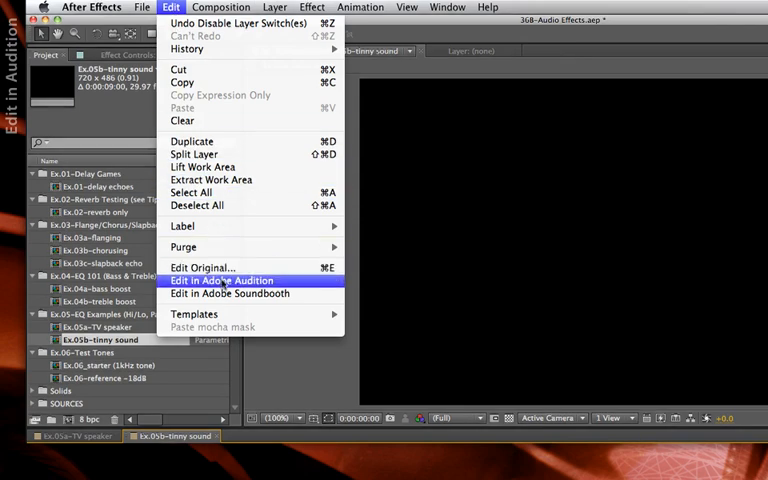
pyautogui.moveTo(231, 293)
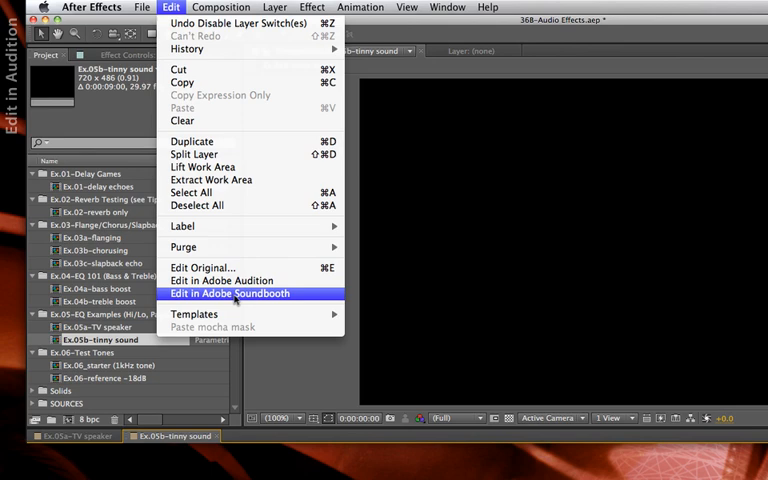
pyautogui.moveTo(297, 299)
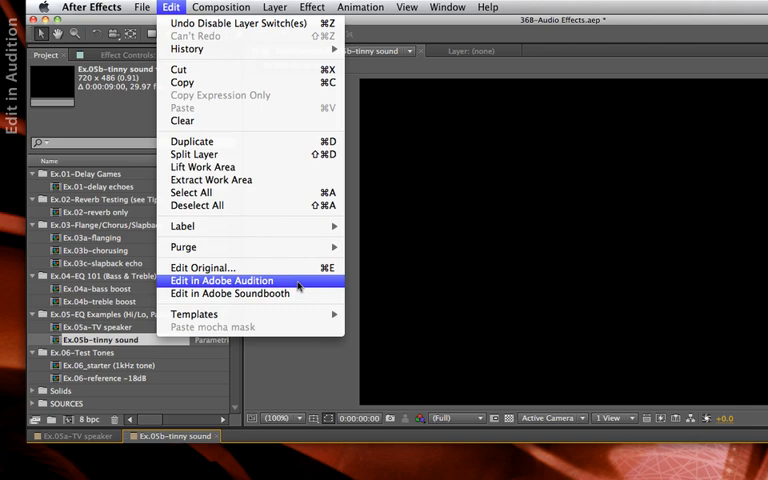
# Step: Send the KS_1 is for Gun.mov dialogue layer to Adobe Audition for editing
pyautogui.click(222, 280)
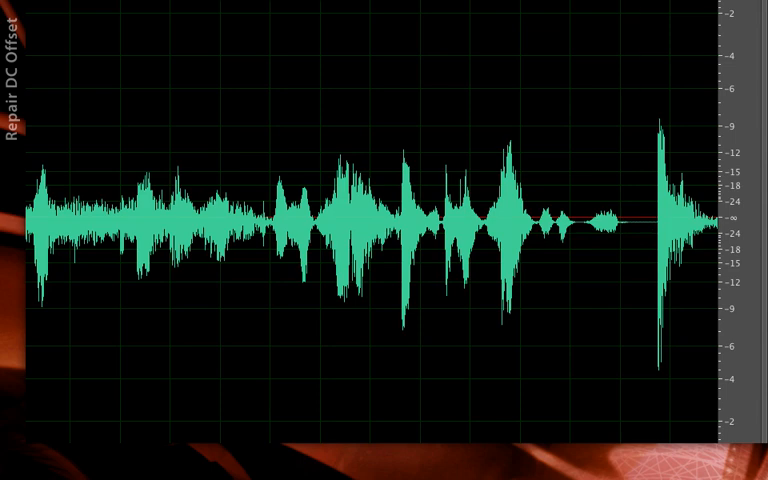
pyautogui.moveTo(626, 222)
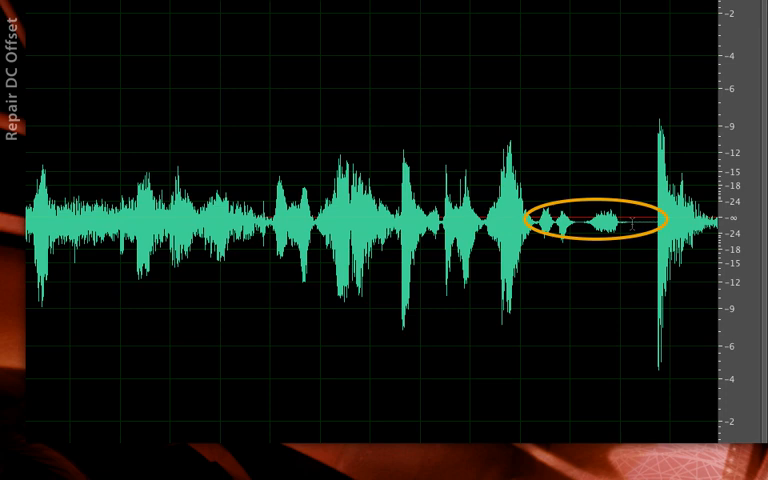
pyautogui.moveTo(631, 218)
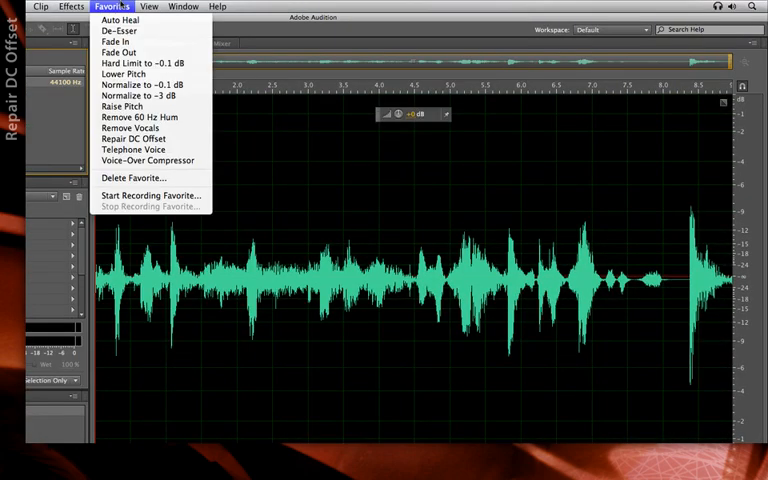
pyautogui.moveTo(133, 138)
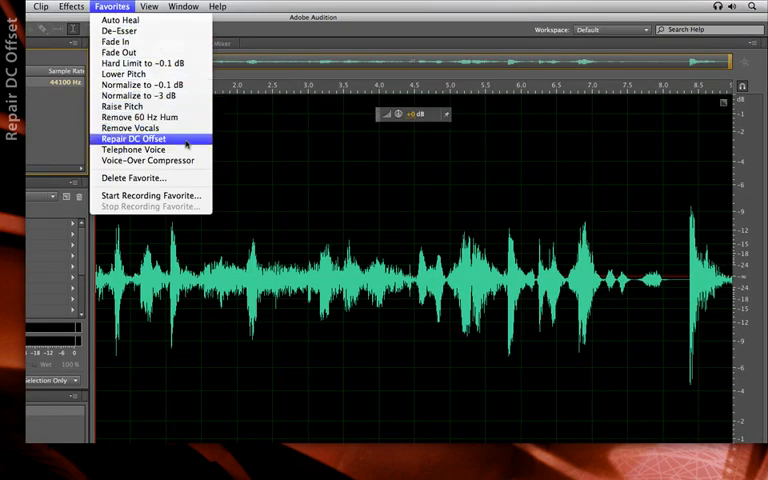
# Step: Apply the Repair DC Offset favorite to the dialogue waveform
pyautogui.click(133, 138)
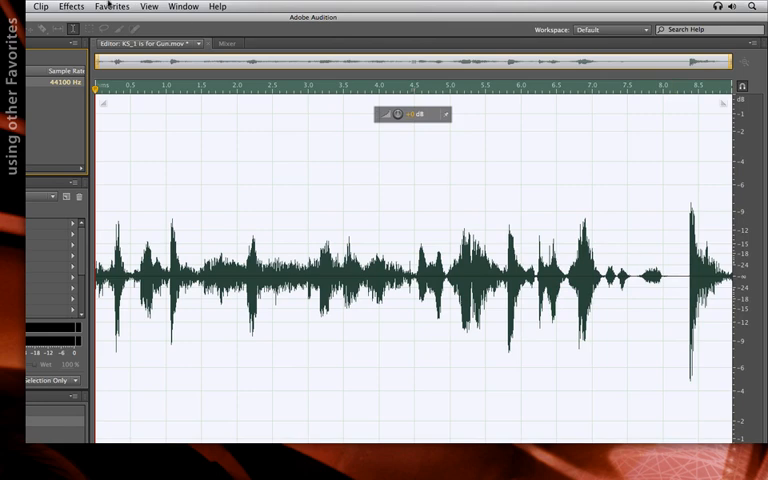
# Step: Apply the Hard Limit to -0.1 dB favorite, scaling the waveform peaks up
pyautogui.click(111, 6)
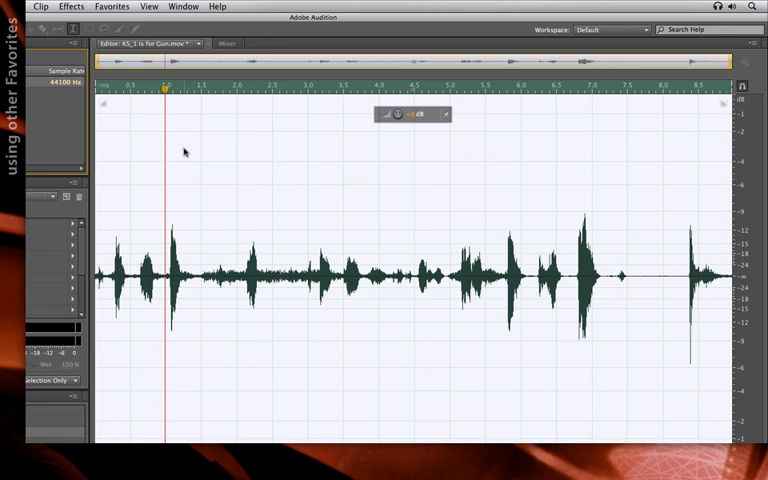
pyautogui.moveTo(656, 356)
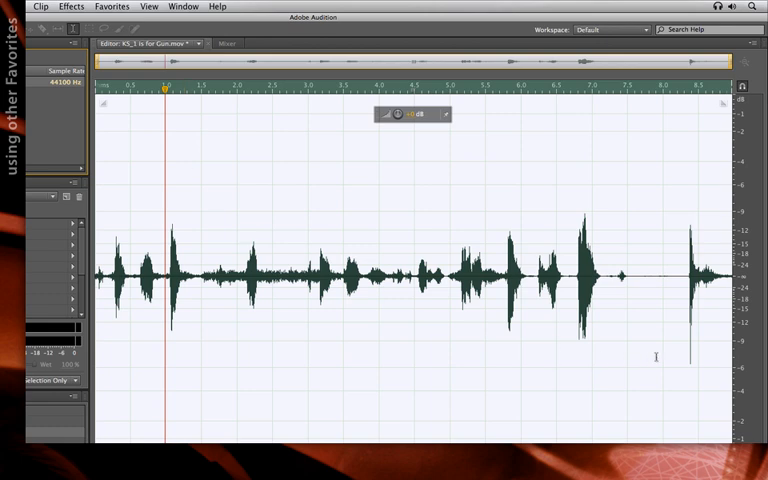
pyautogui.moveTo(263, 117)
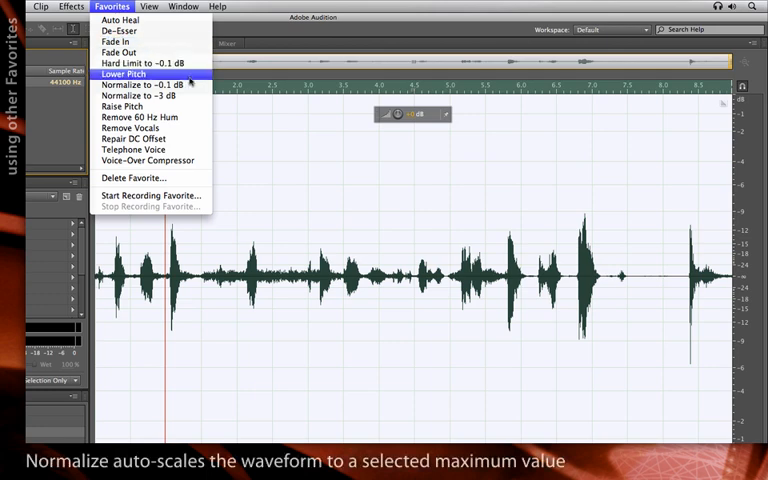
pyautogui.moveTo(140, 84)
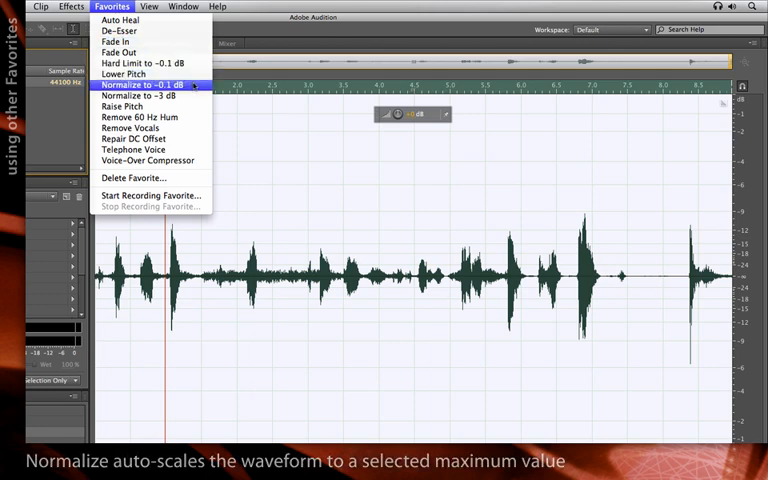
pyautogui.moveTo(140, 63)
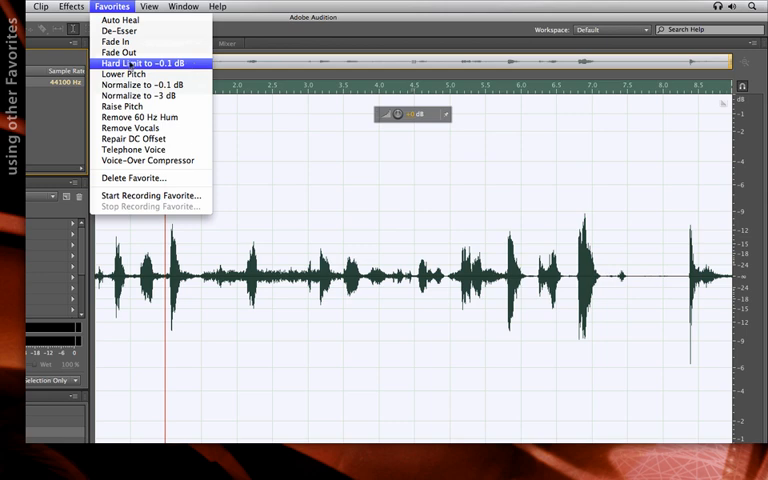
pyautogui.moveTo(199, 63)
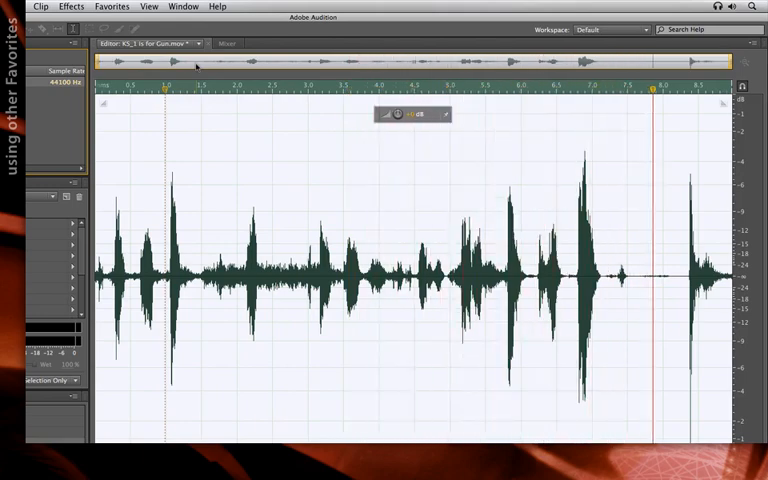
pyautogui.click(148, 90)
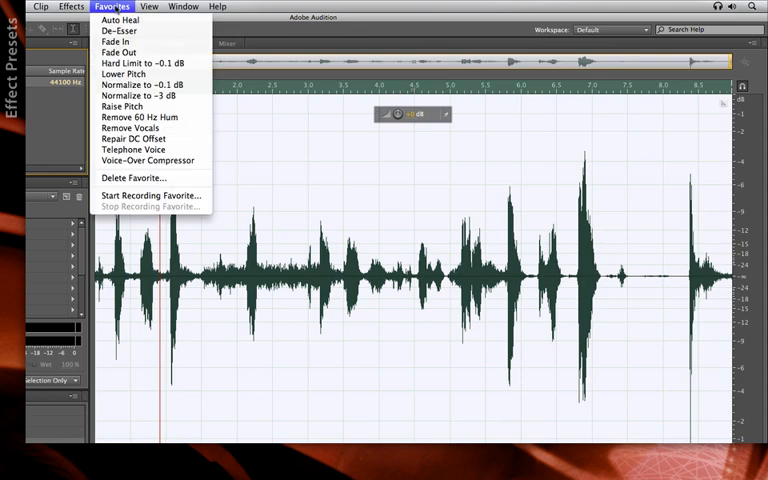
# Step: Bring up the Graphic Equalizer (10 Bands) effect at its default flat settings
pyautogui.click(71, 6)
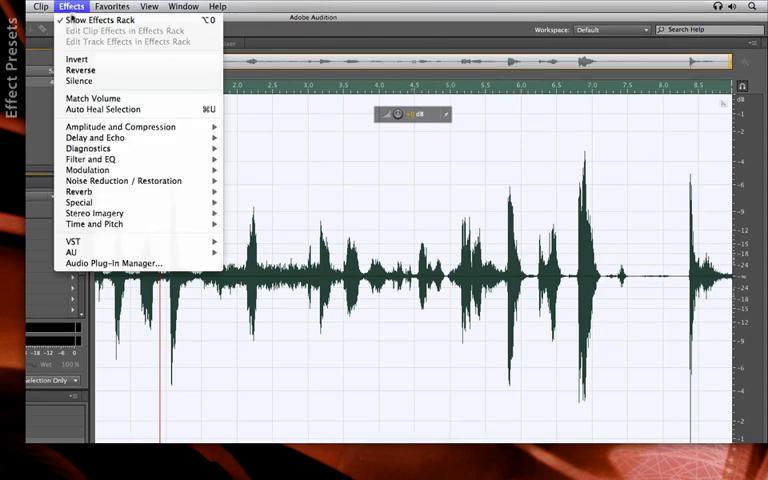
pyautogui.moveTo(90, 159)
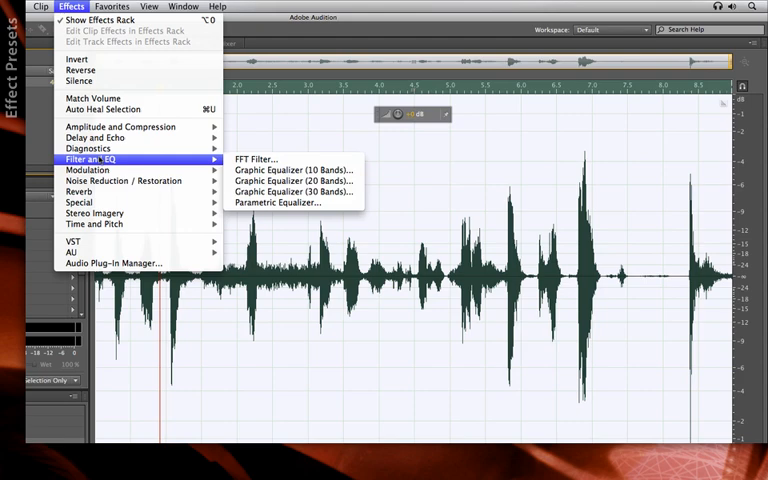
pyautogui.moveTo(290, 168)
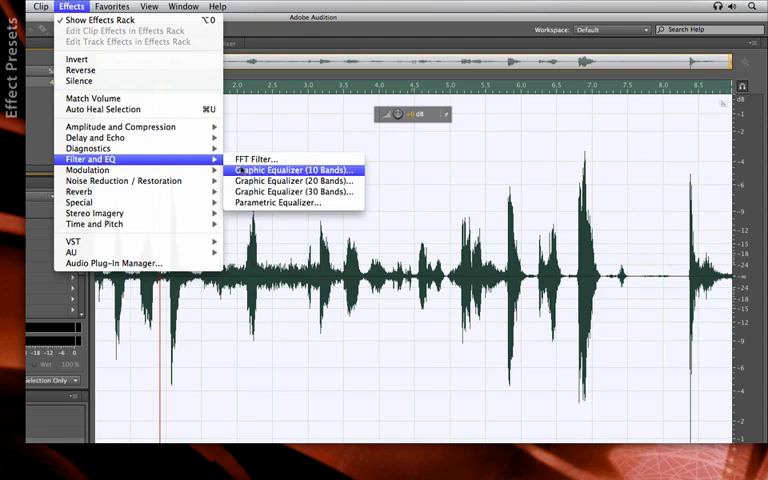
pyautogui.click(291, 169)
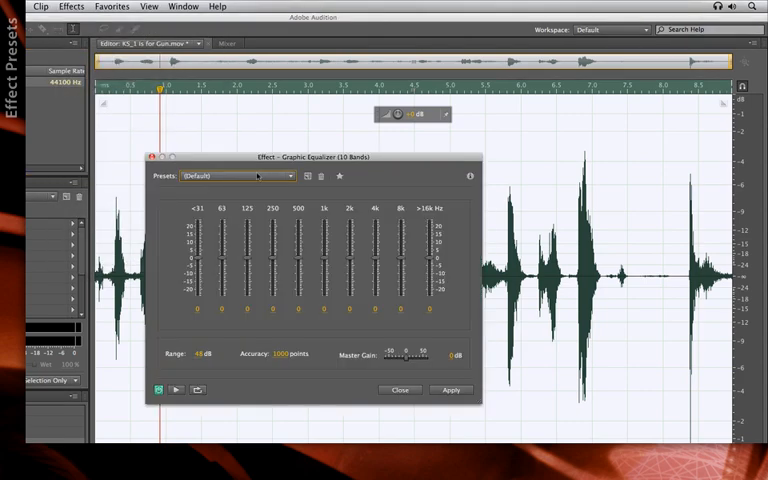
# Step: Load the 1965 – Part 2 EQ preset and save it as a favorite named 1965 Part 2
pyautogui.click(245, 176)
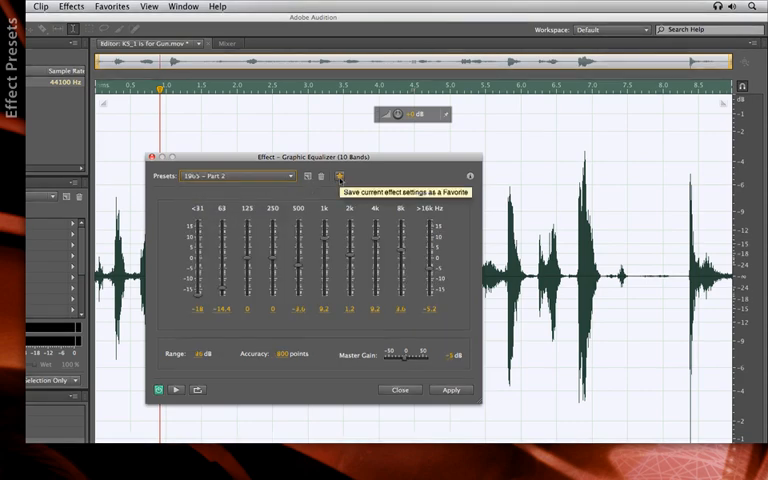
pyautogui.click(338, 176)
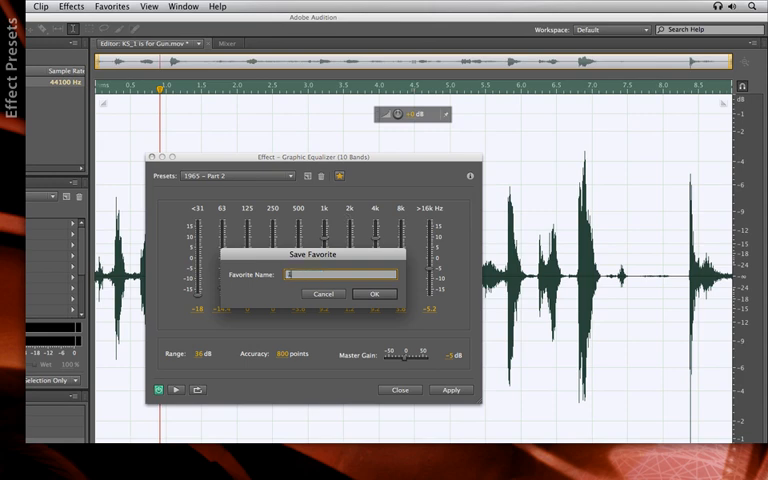
pyautogui.write('1965 Part 2')
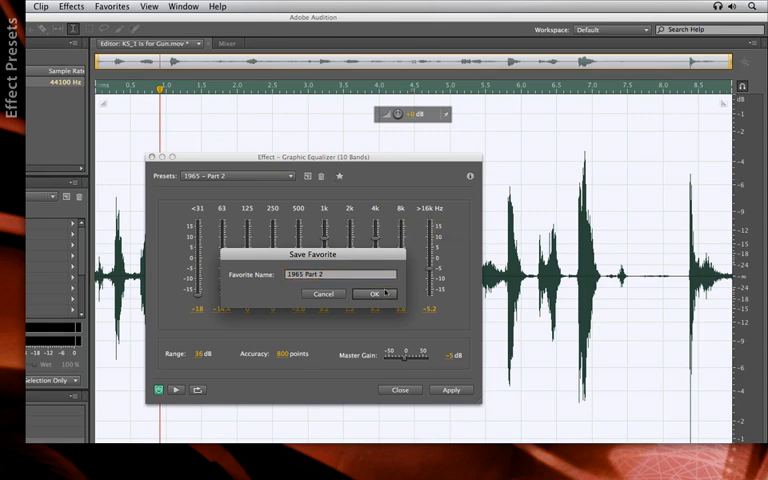
pyautogui.click(372, 293)
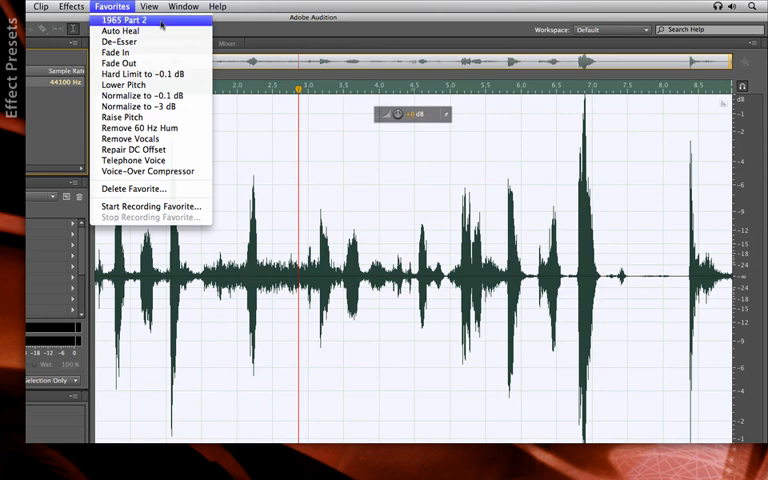
pyautogui.moveTo(135, 33)
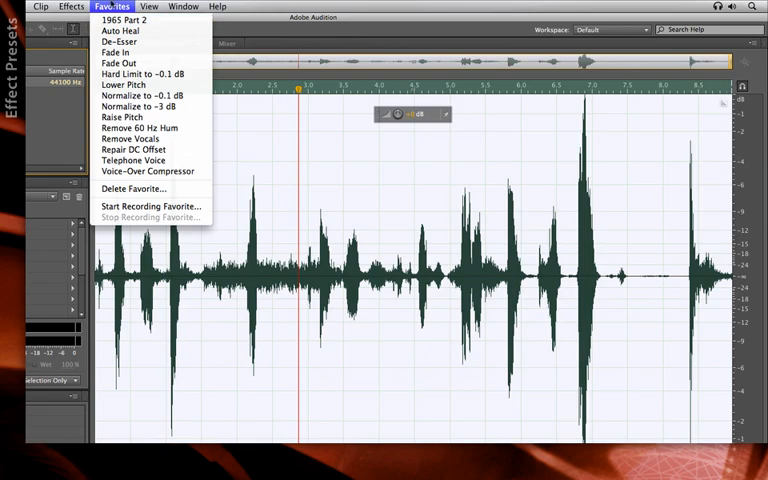
pyautogui.click(70, 6)
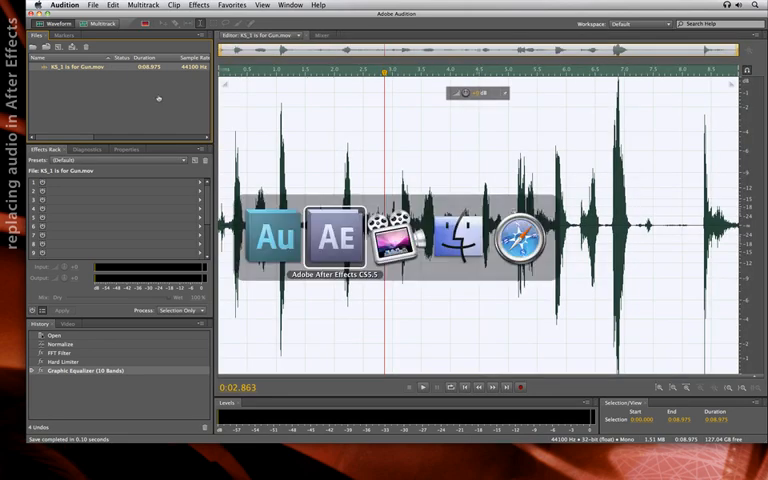
# Step: Switch from Audition back to After Effects and its tinny-sound composition
pyautogui.click(335, 237)
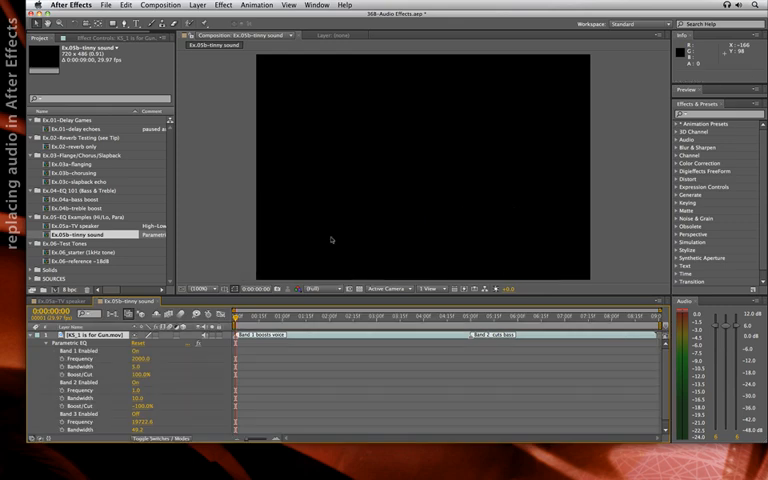